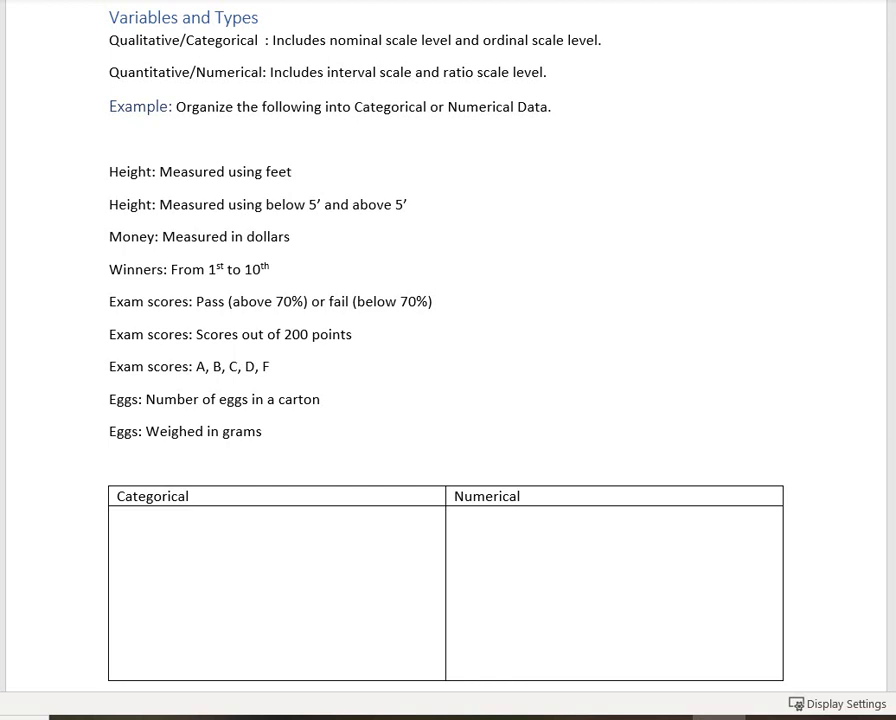
pyautogui.moveTo(226, 164)
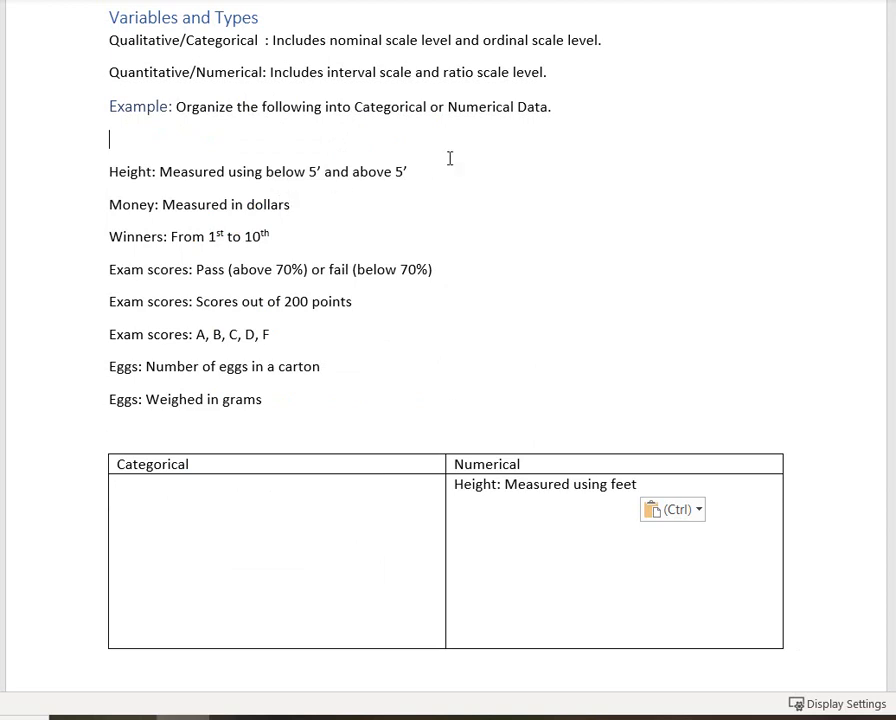
# - Place the two Height items and Winners under Categorical and Money under Numerical
pyautogui.click(408, 172)
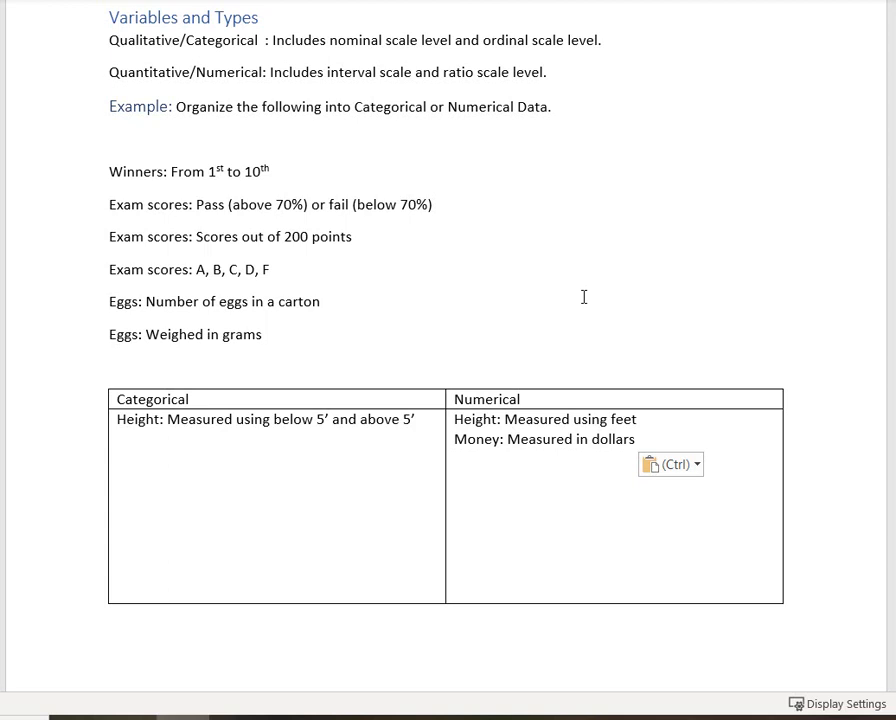
pyautogui.click(320, 300)
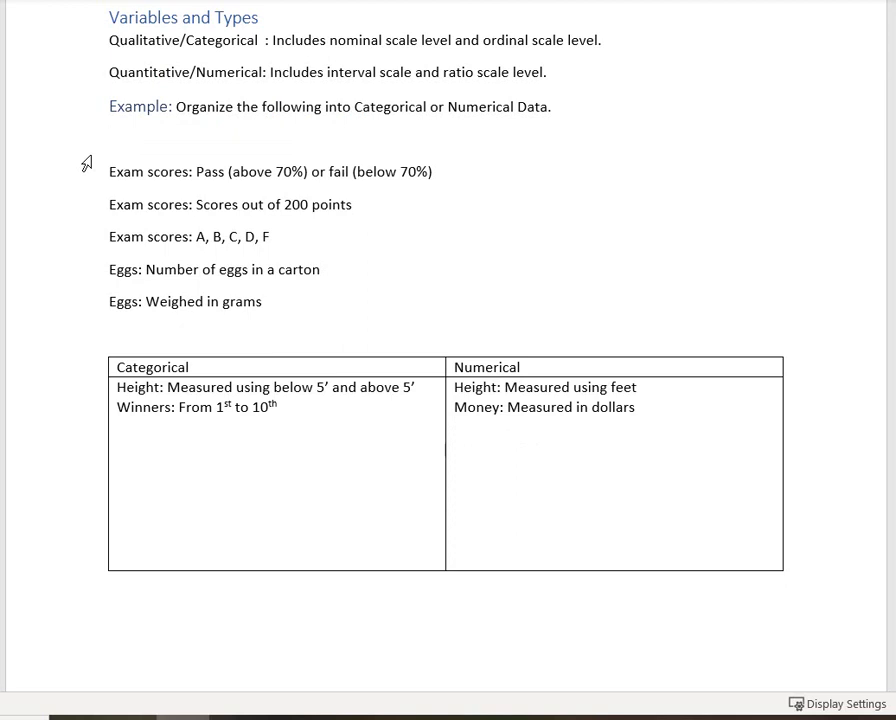
pyautogui.click(112, 138)
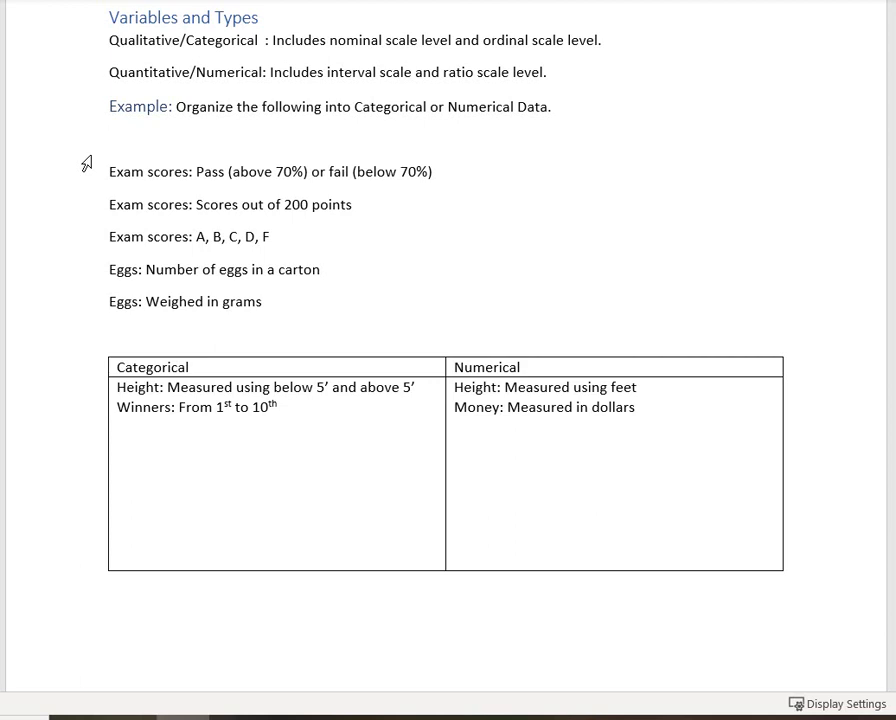
pyautogui.click(112, 140)
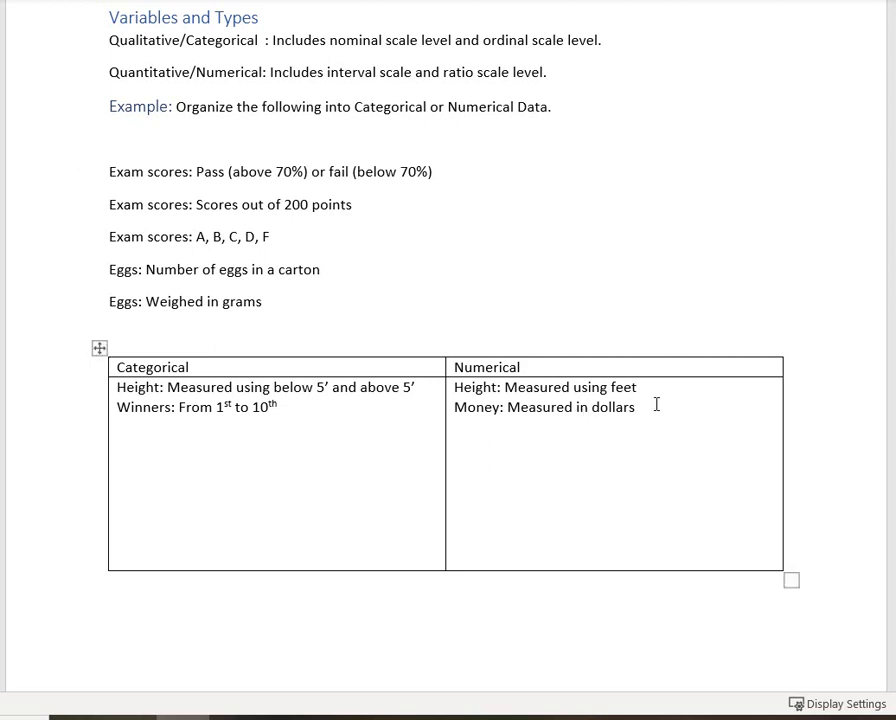
pyautogui.click(112, 138)
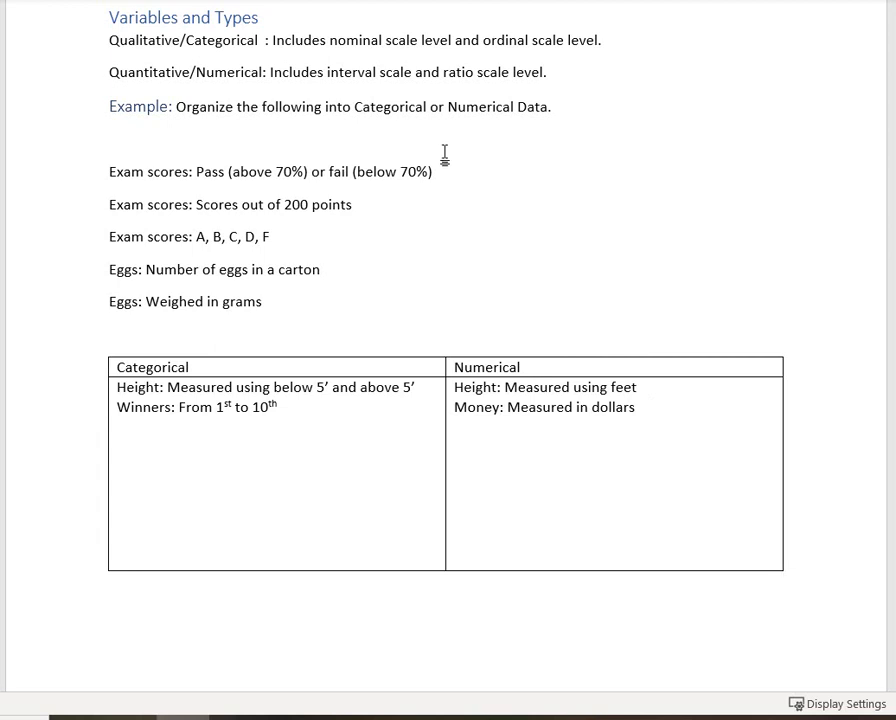
pyautogui.moveTo(460, 168)
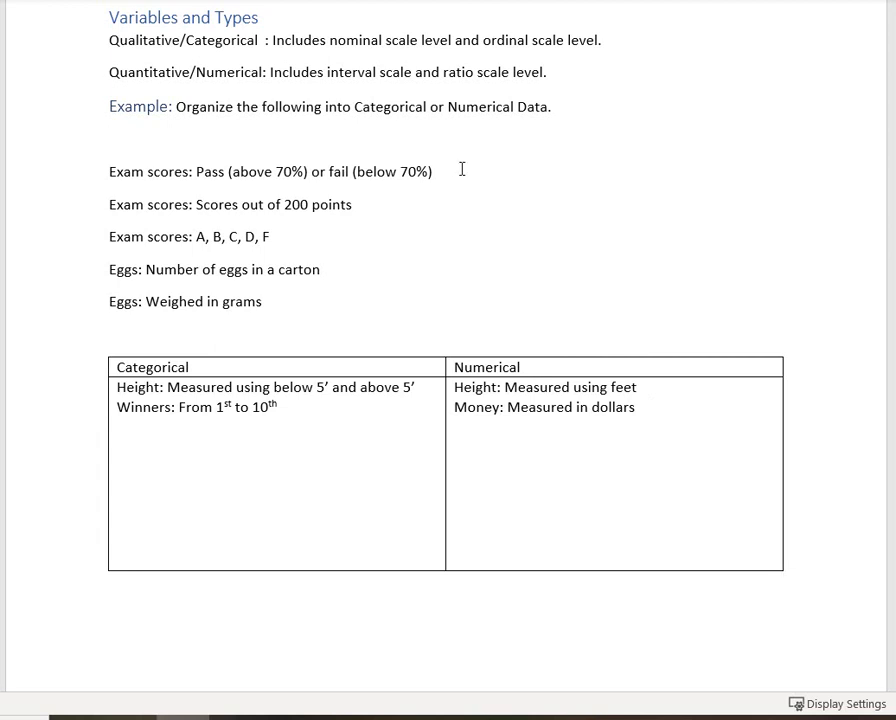
pyautogui.click(434, 172)
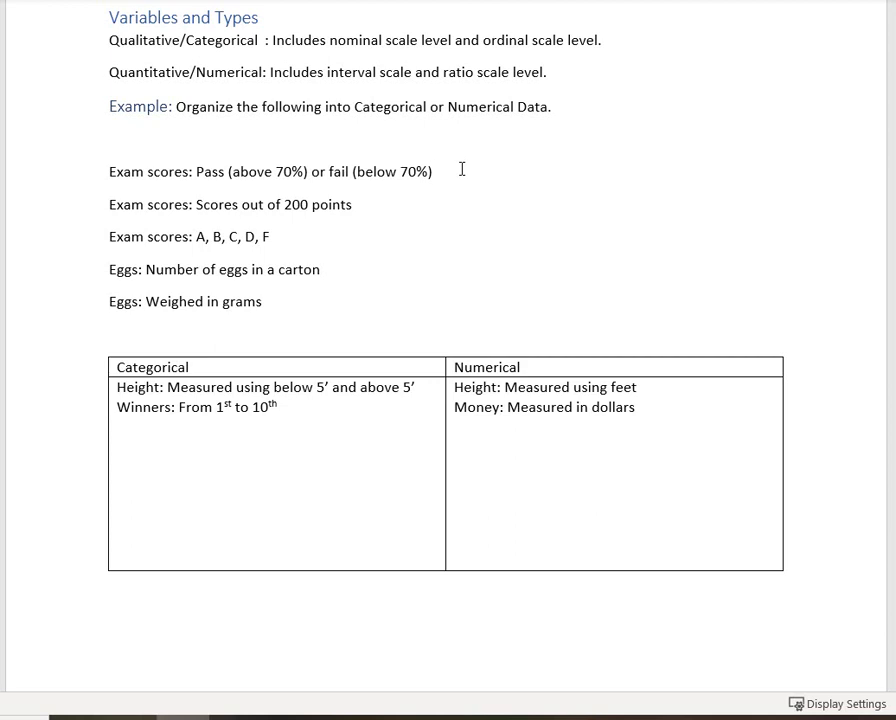
pyautogui.click(434, 172)
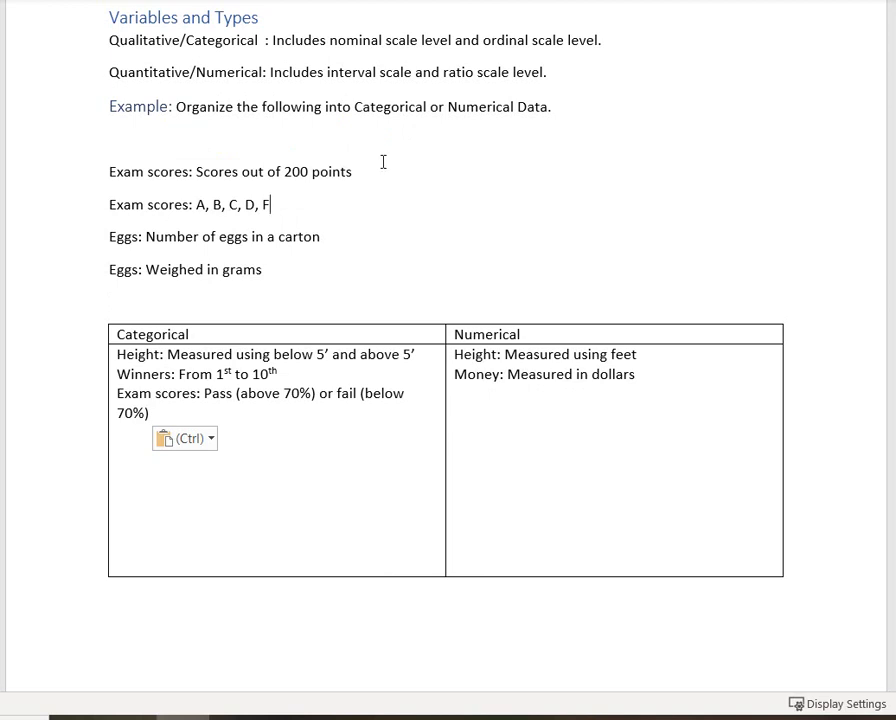
pyautogui.moveTo(372, 184)
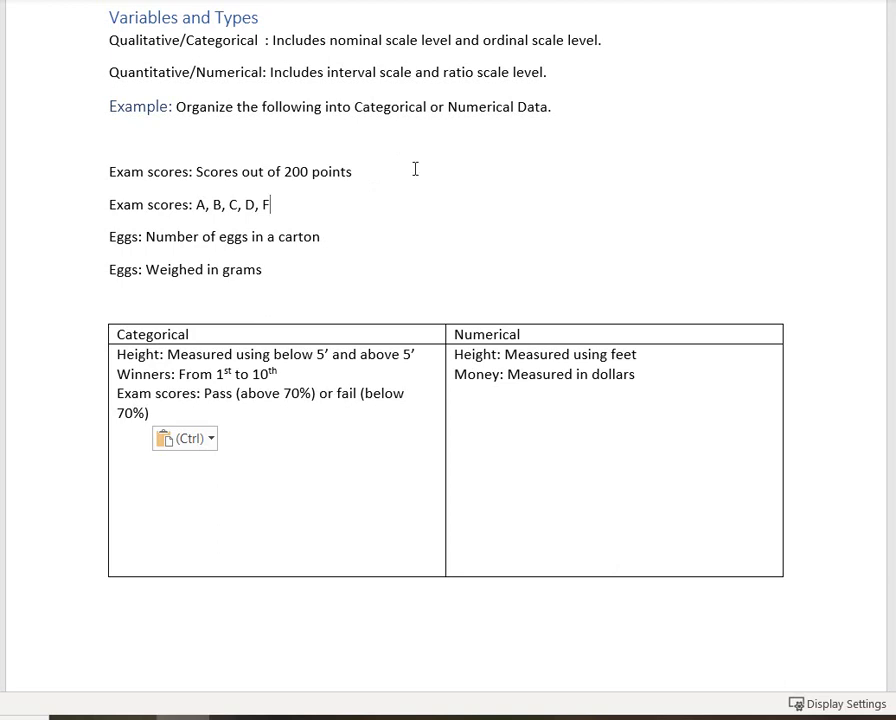
# - Move Exam letter grades to Categorical and points, egg count and weight to Numerical
pyautogui.moveTo(198, 172); pyautogui.dragTo(352, 172)
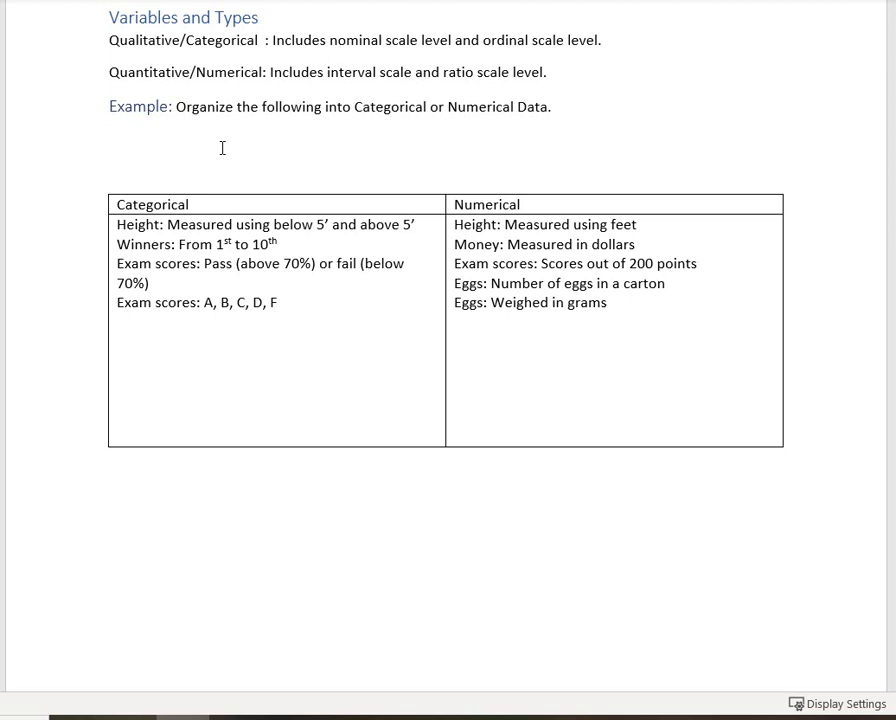
pyautogui.click(114, 140)
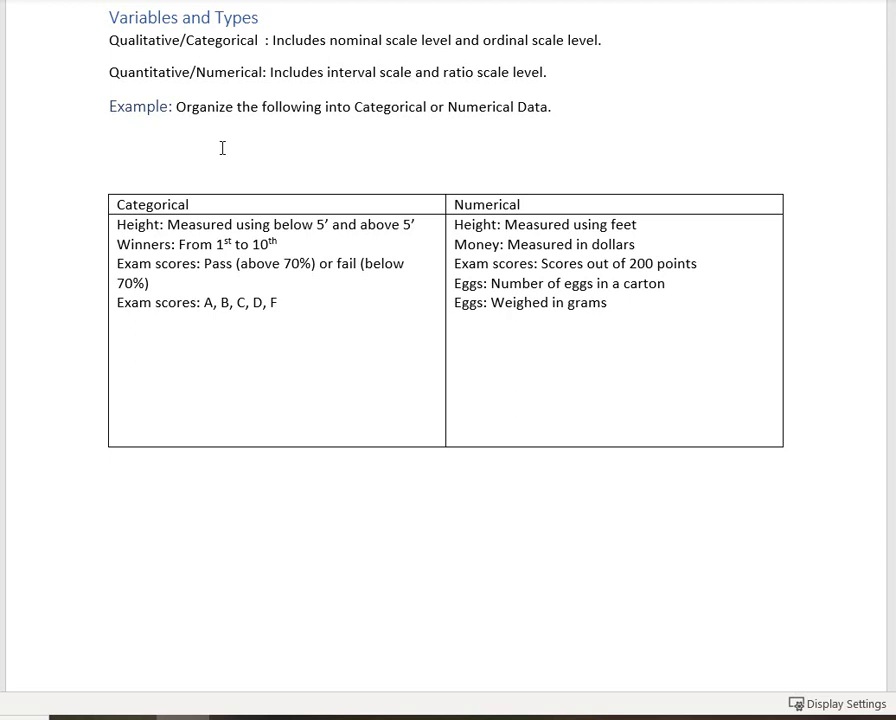
pyautogui.click(112, 140)
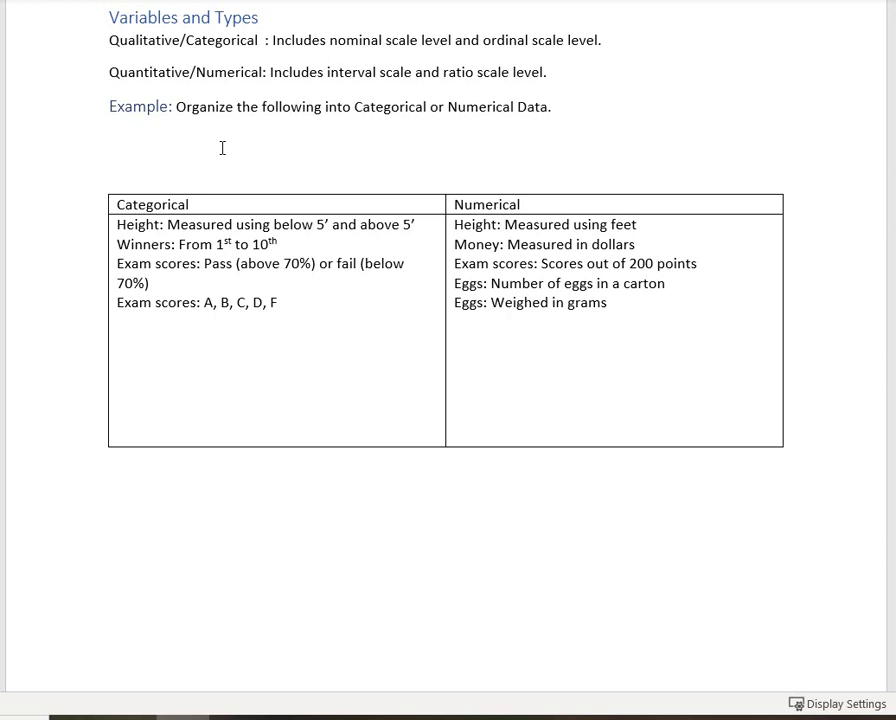
pyautogui.click(112, 140)
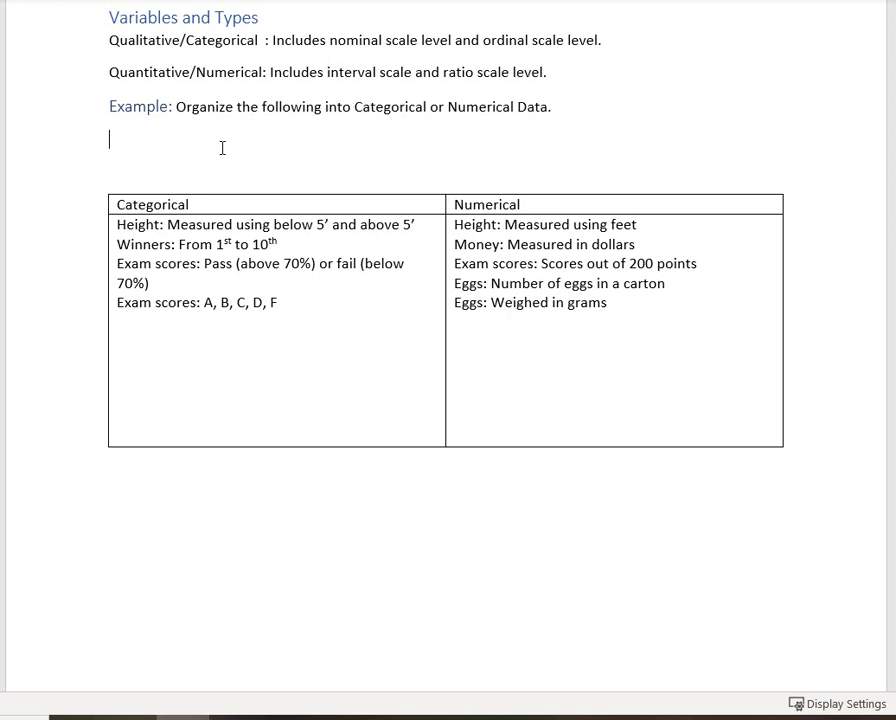